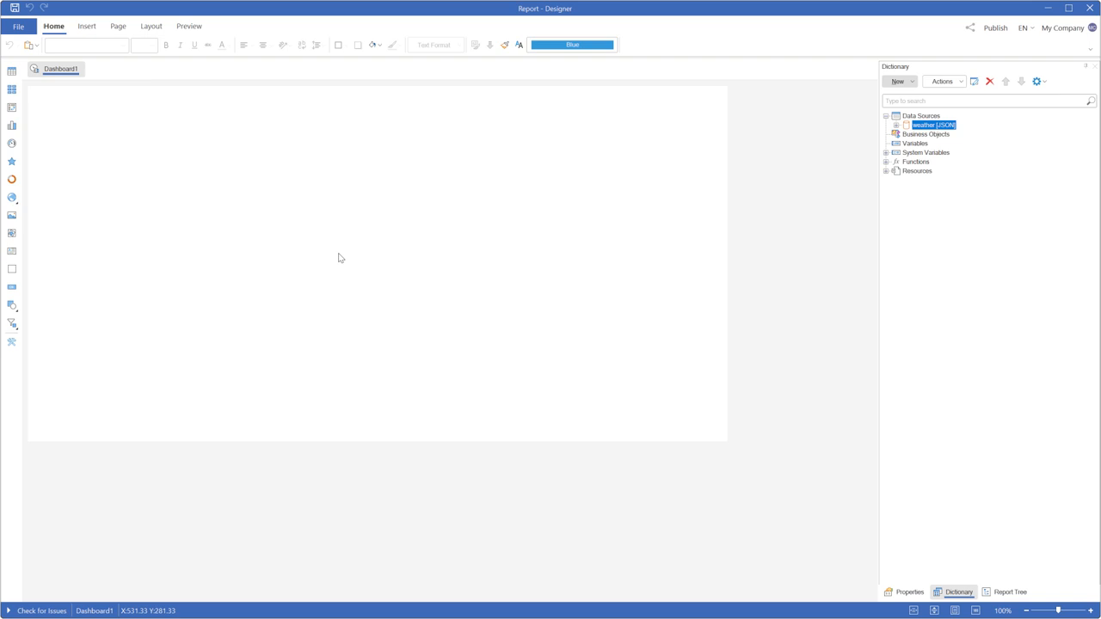
# Place an empty Chart element on Dashboard1 from the Insert options
pyautogui.click(91, 26)
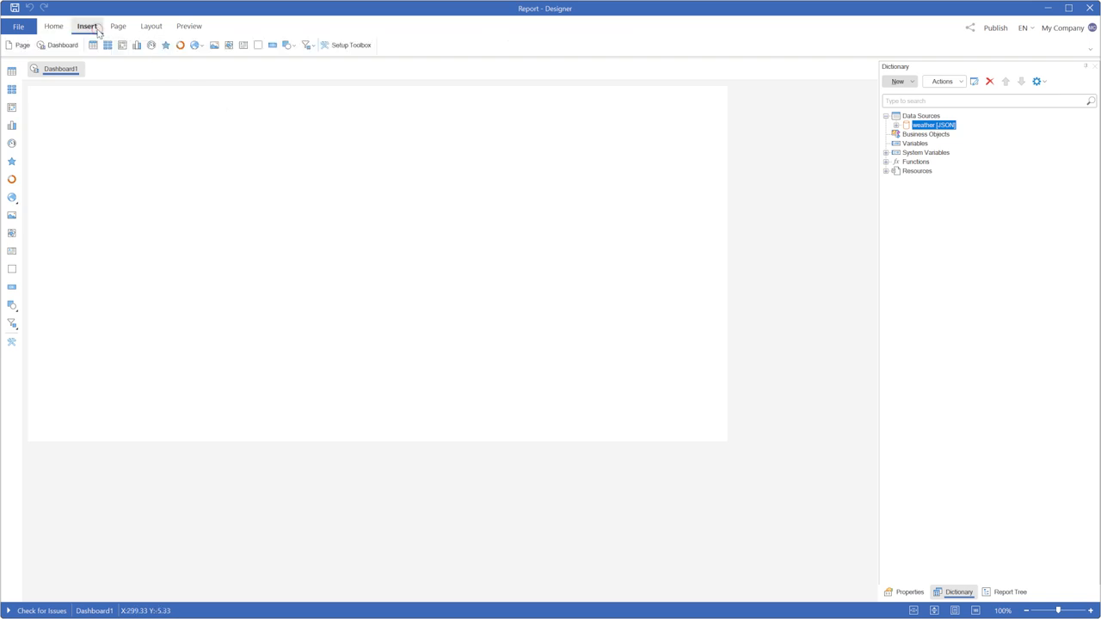
pyautogui.moveTo(153, 48)
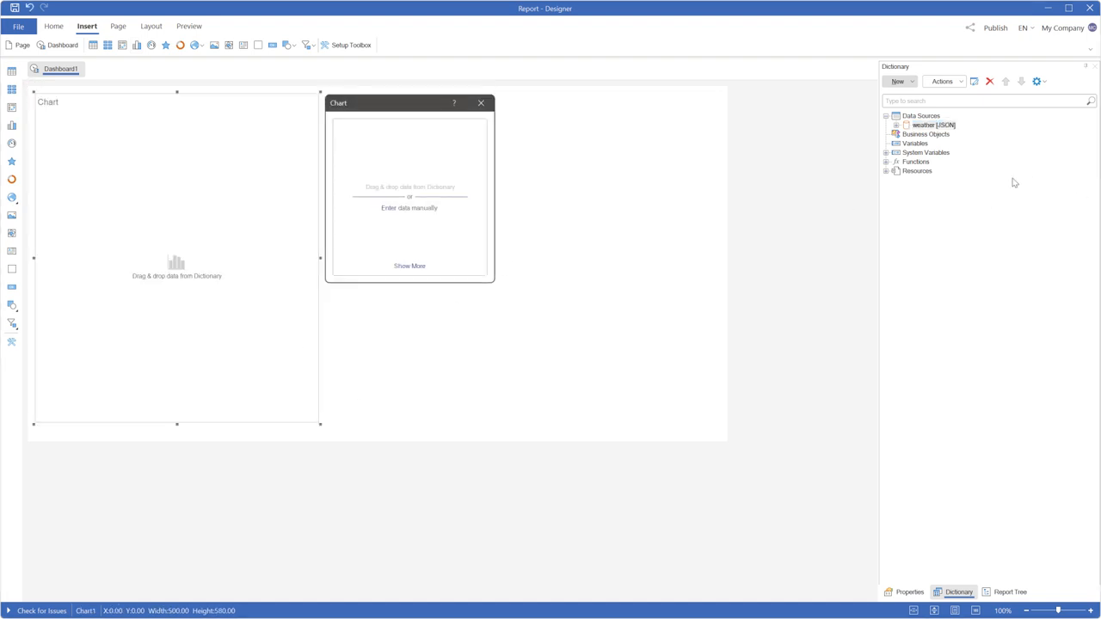
# Make the chart a Heatmap of summed Day_Temperature from the Weather data
pyautogui.click(898, 124)
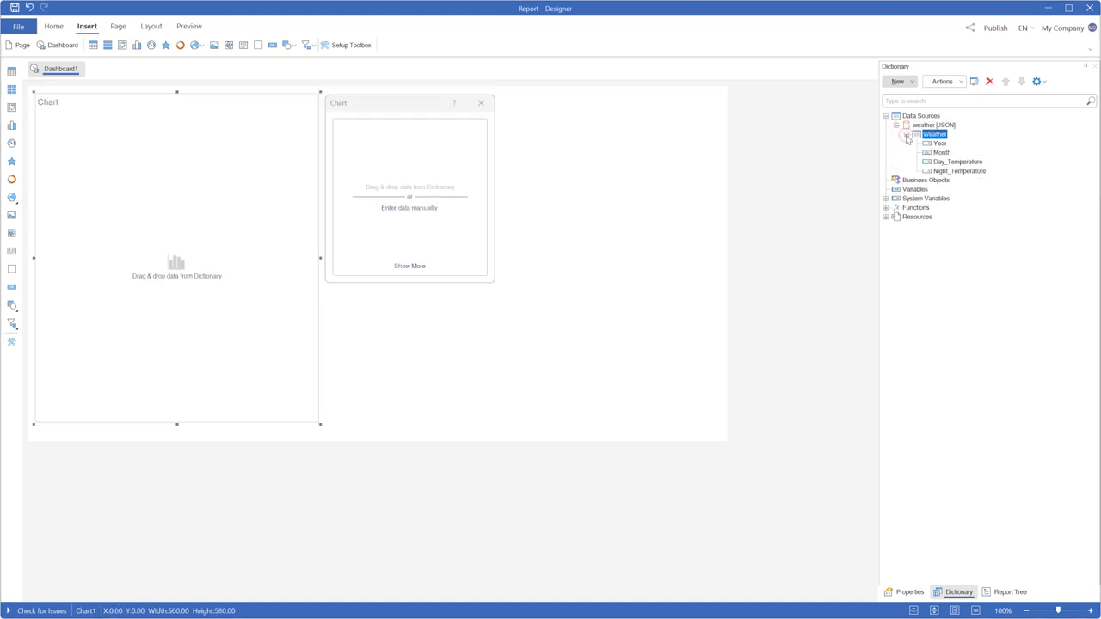
pyautogui.click(964, 170)
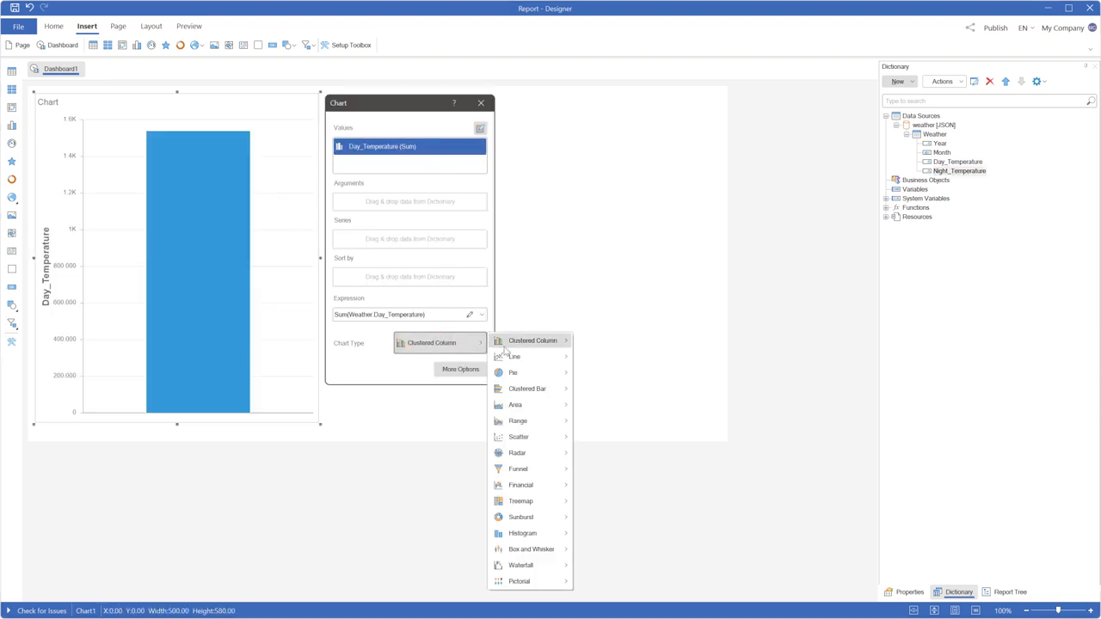
pyautogui.moveTo(530, 501)
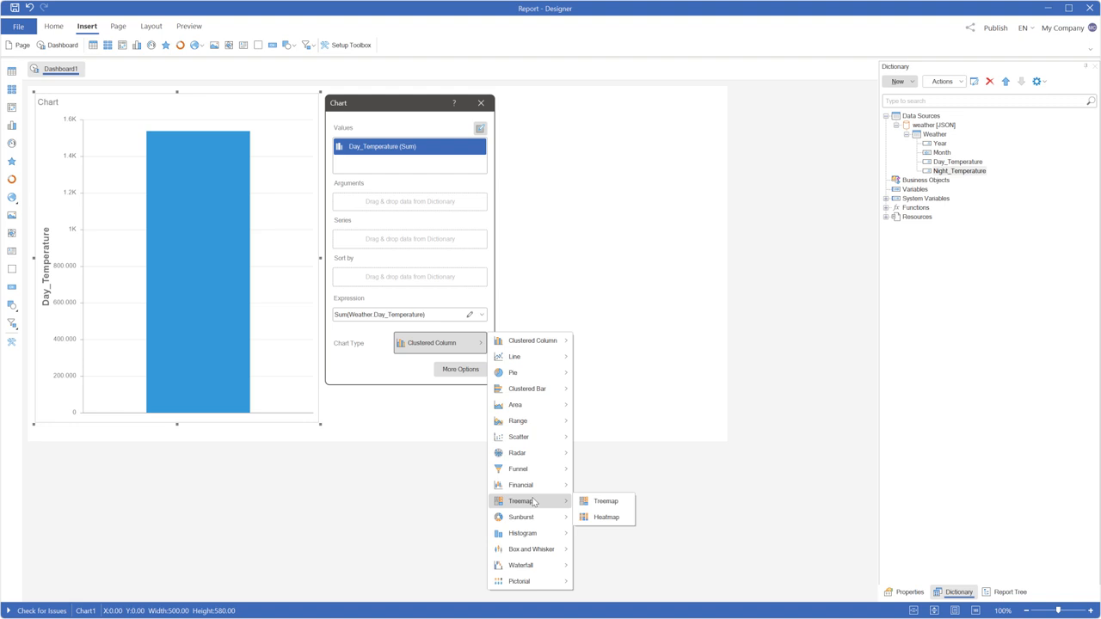
pyautogui.click(606, 516)
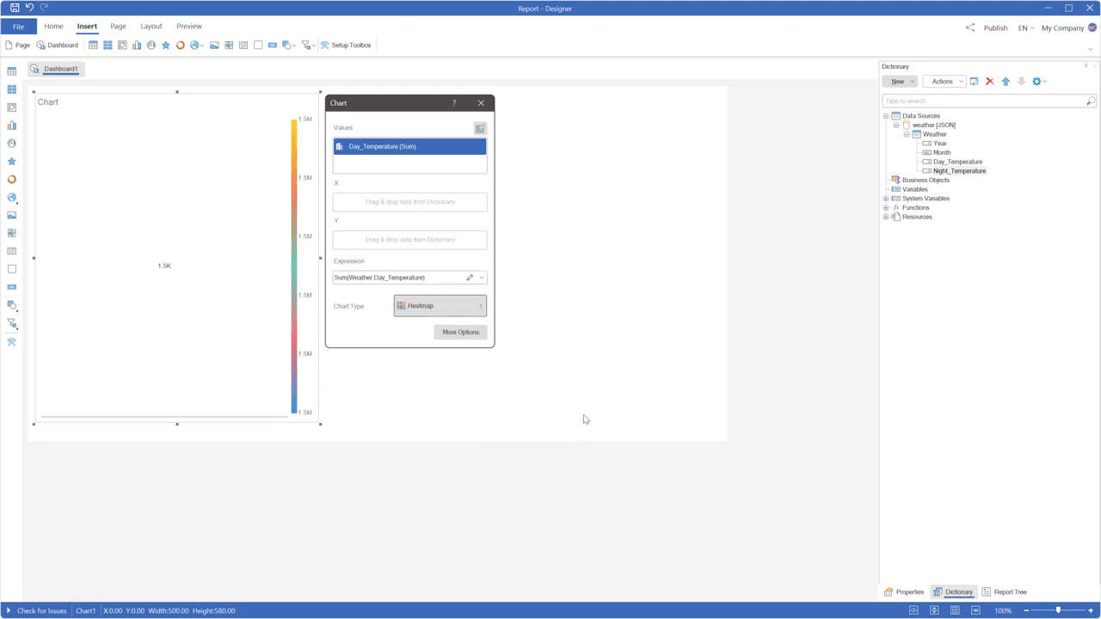
# Plot Year on X and Month on Y, then widen the heatmap across the dashboard
pyautogui.click(940, 152)
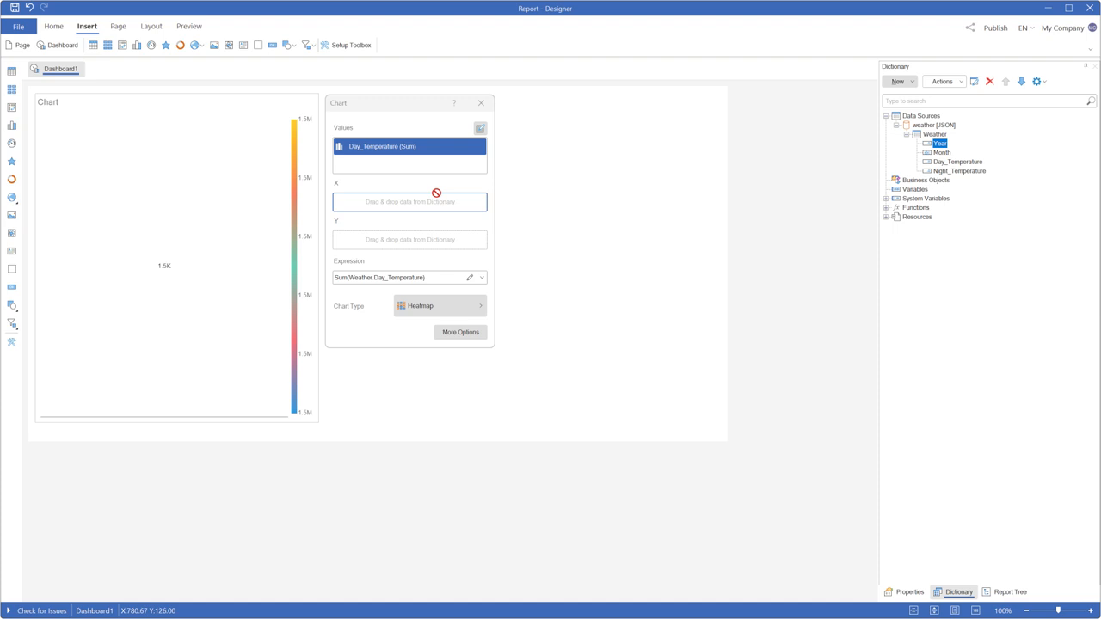
pyautogui.moveTo(939, 142); pyautogui.dragTo(409, 202)
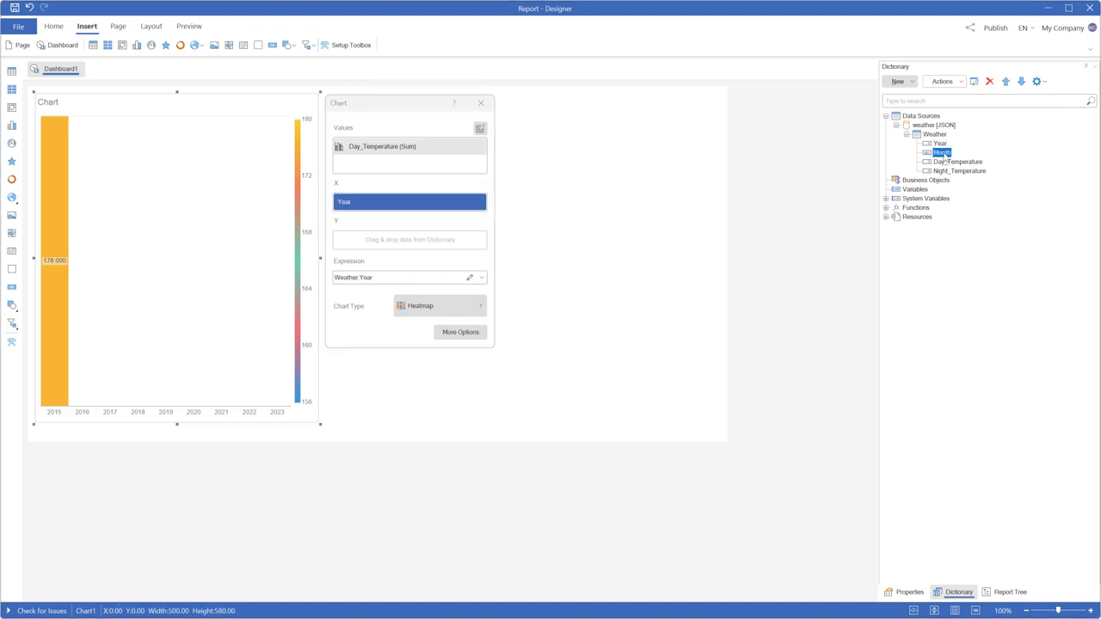
pyautogui.moveTo(942, 152); pyautogui.dragTo(410, 239)
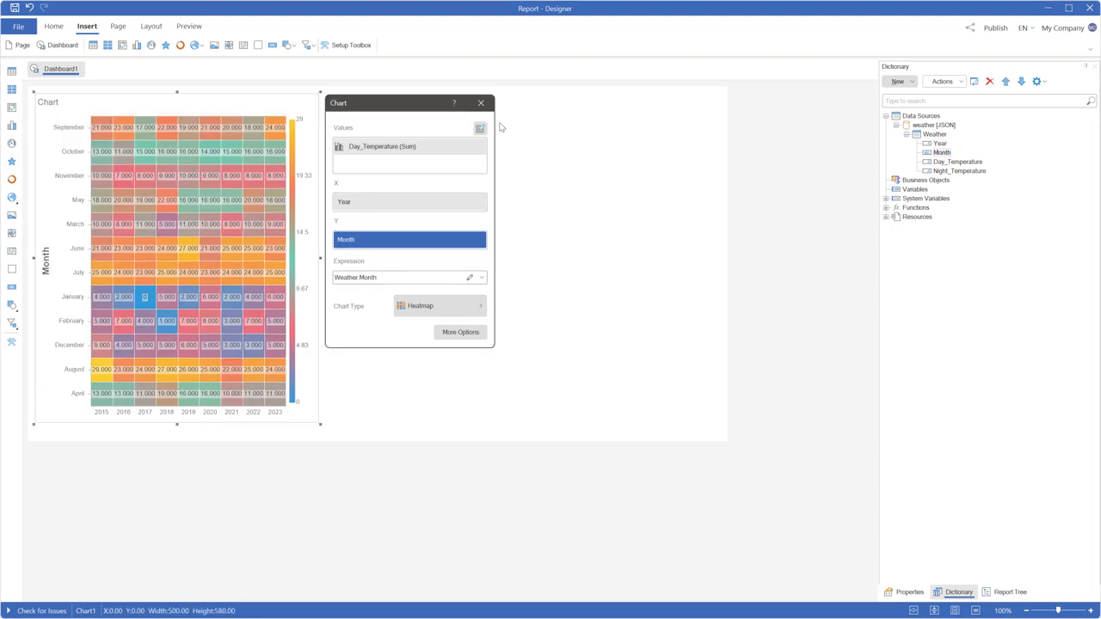
pyautogui.click(482, 103)
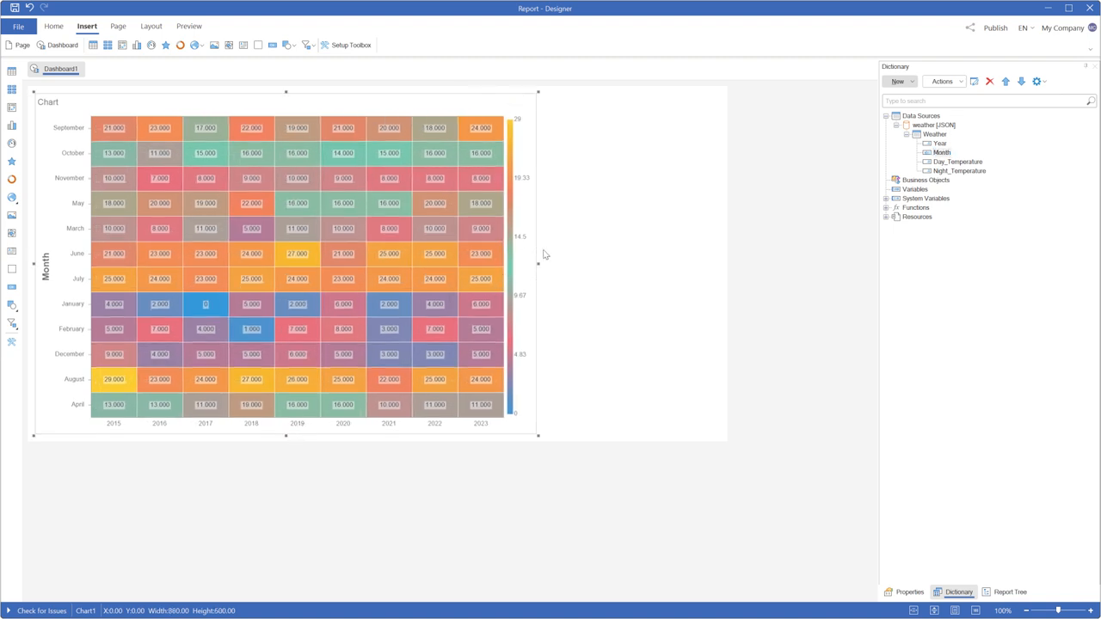
pyautogui.moveTo(537, 261); pyautogui.dragTo(709, 262)
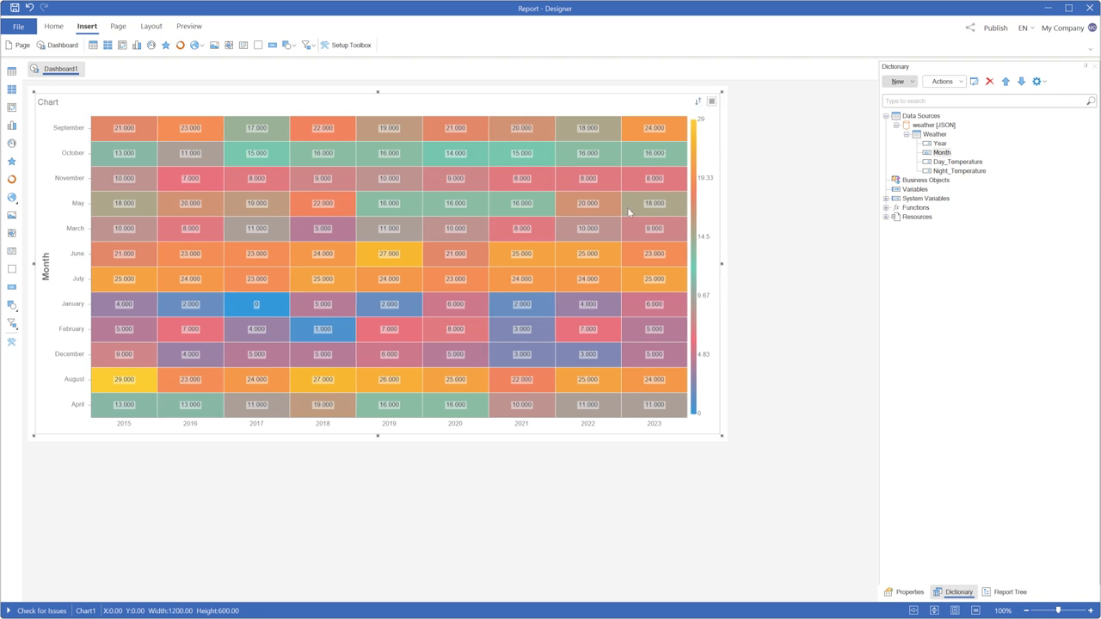
pyautogui.click(189, 24)
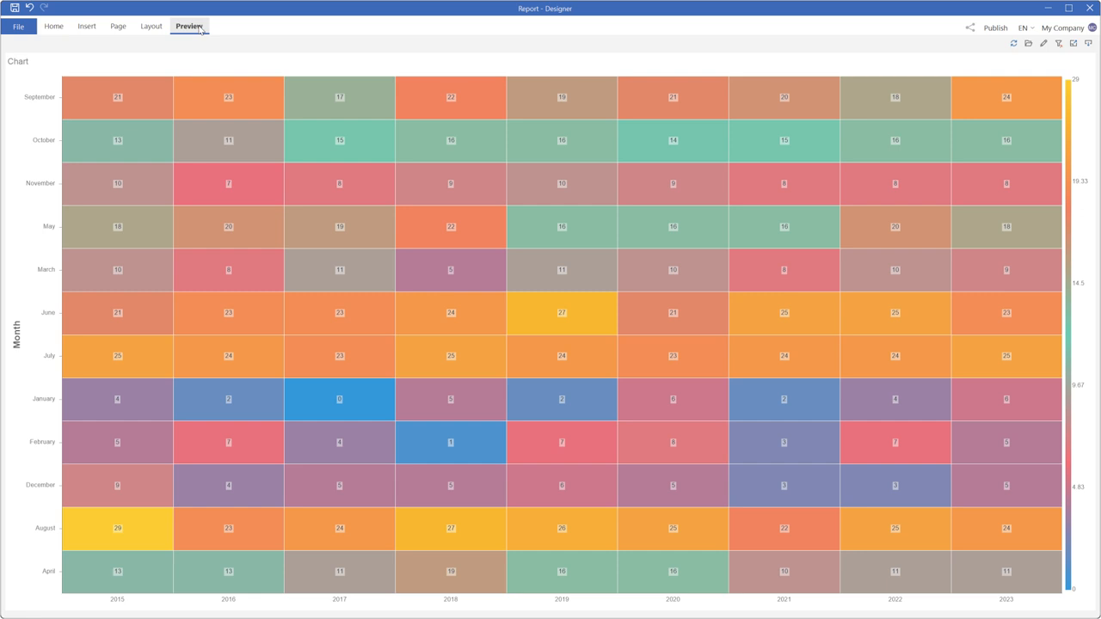
pyautogui.click(187, 26)
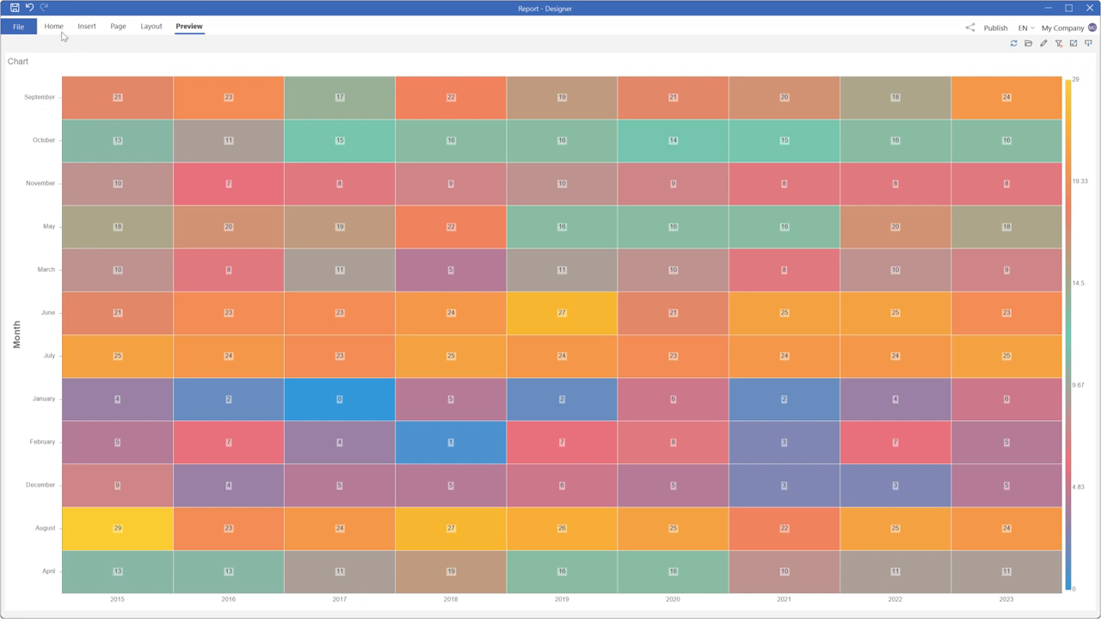
pyautogui.click(57, 27)
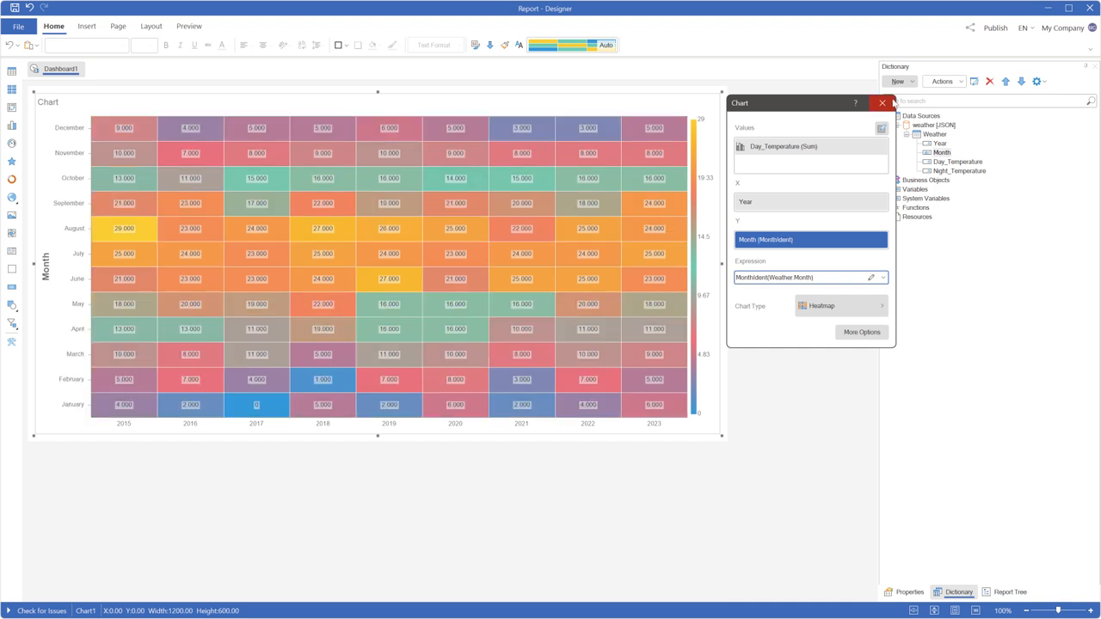
# Apply the MonthIndex(Weather.Month) Y ordering and preview the January–December heatmap
pyautogui.click(194, 26)
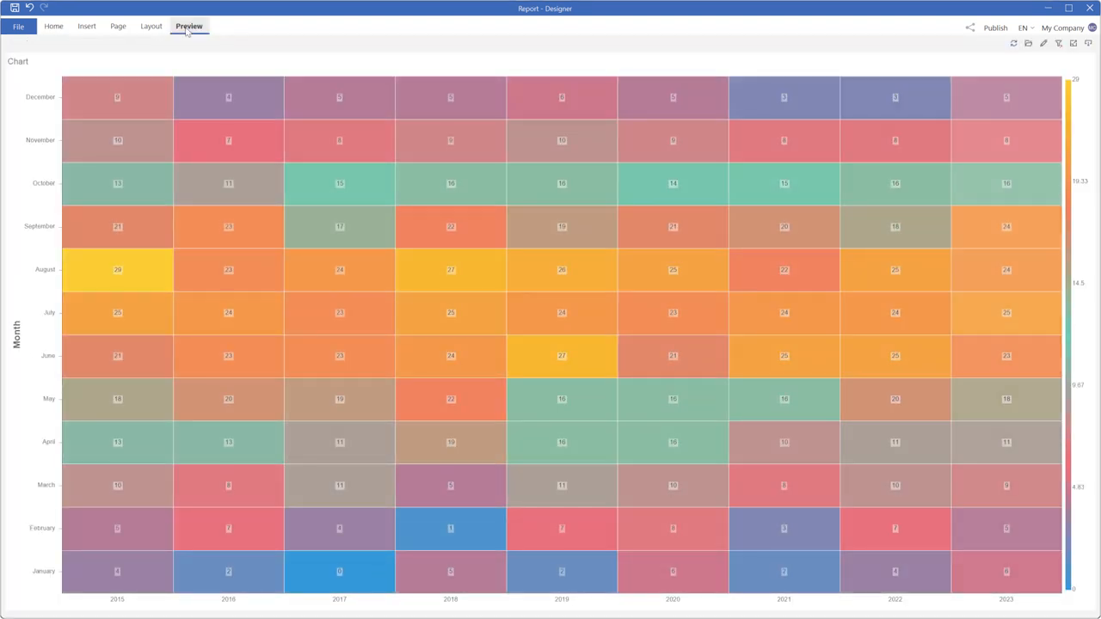
pyautogui.click(55, 27)
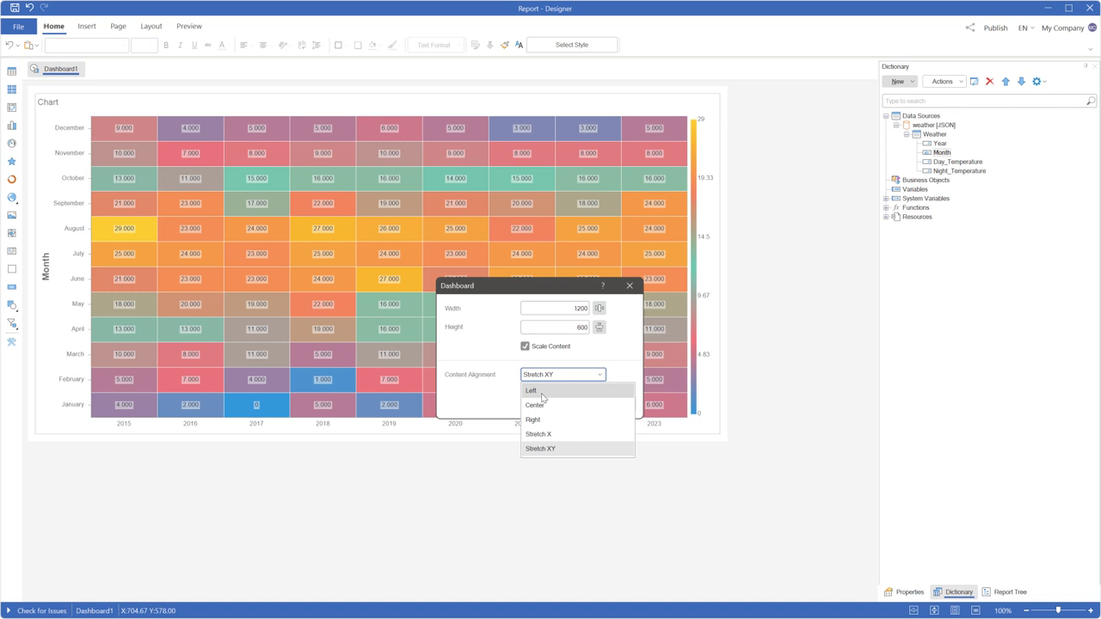
# Set the dashboard's Content Alignment to Center, confirm it, and return to design
pyautogui.click(533, 407)
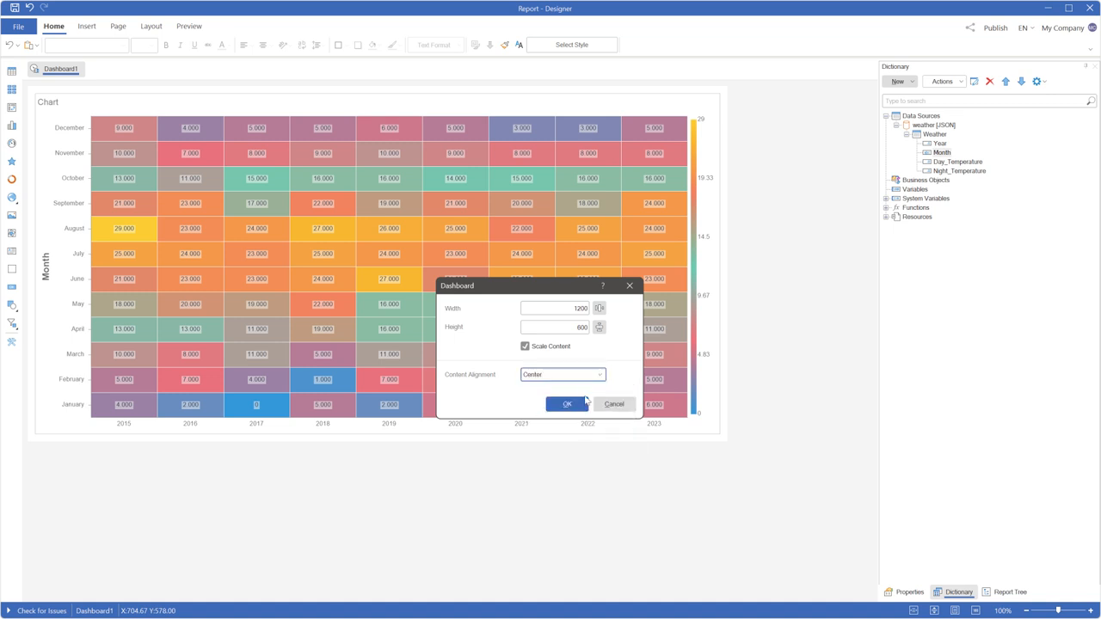
pyautogui.click(565, 403)
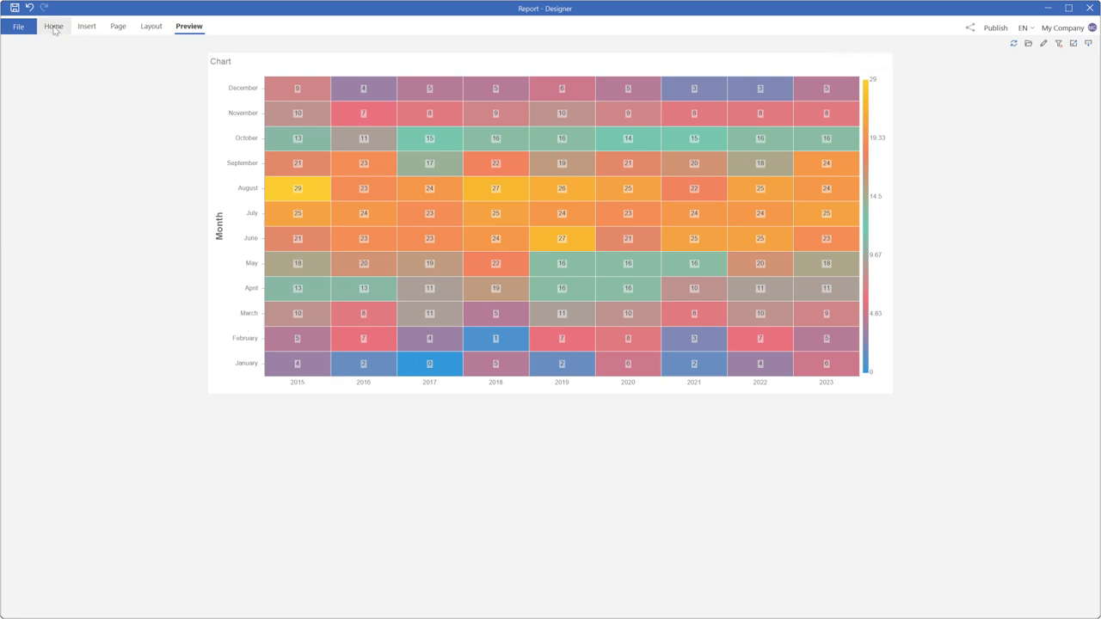
pyautogui.click(54, 28)
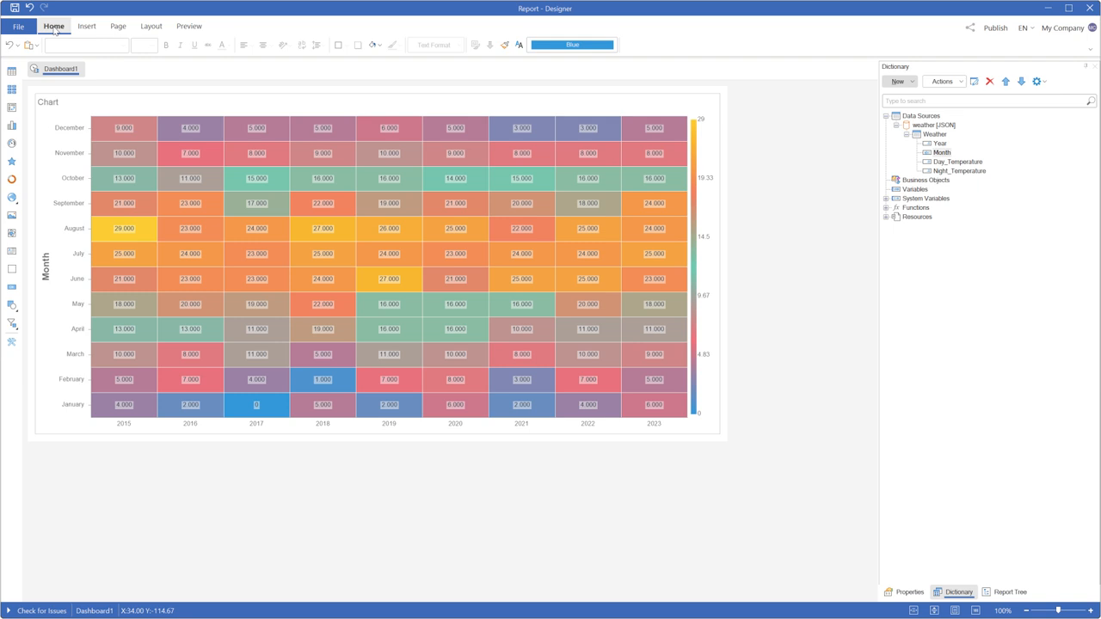